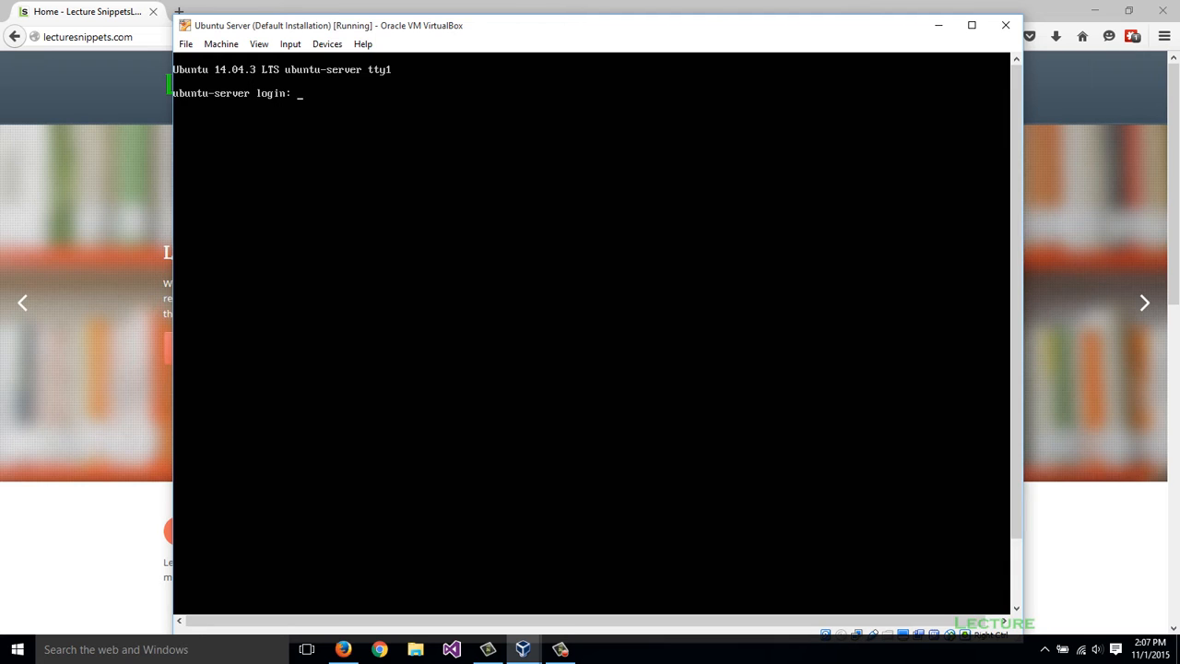
Step: Log in as matthew and run sudo apt-get update to refresh the package lists
text(matthew)
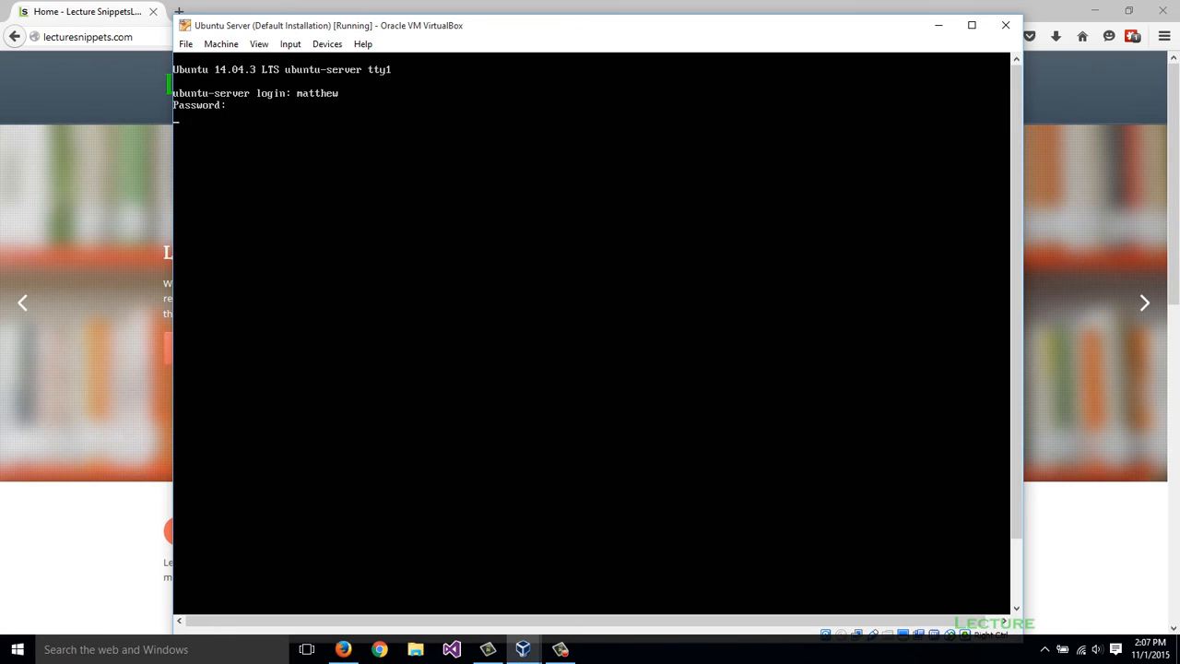
key(Return)
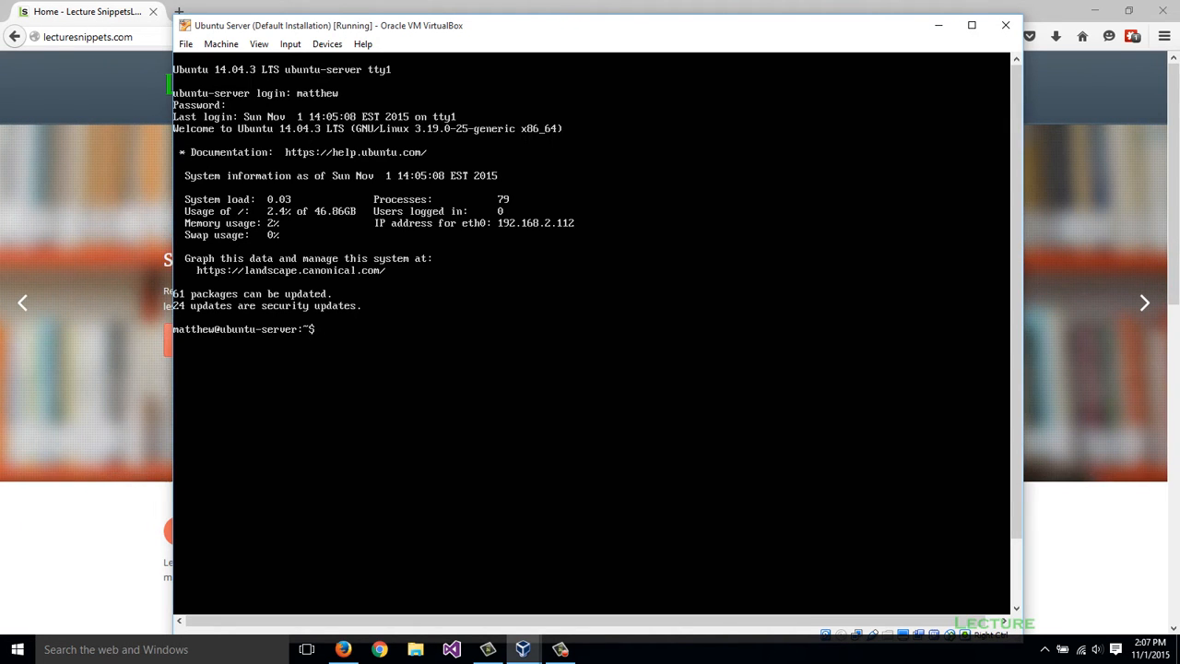
text(sudo)
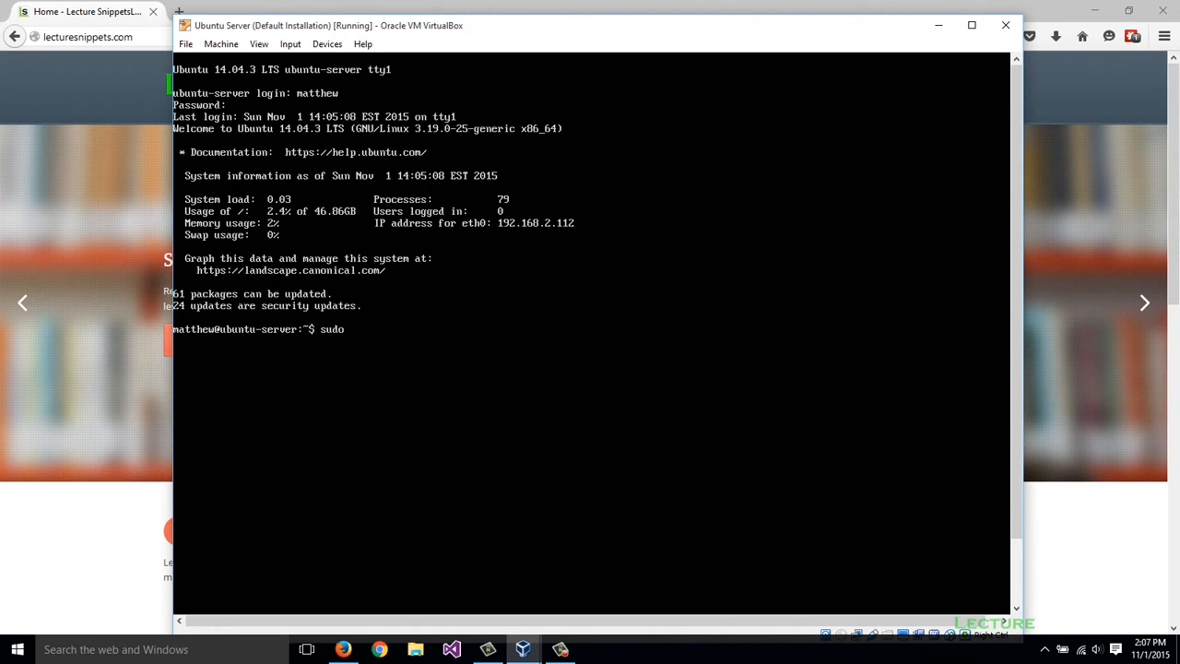
text(apt-get)
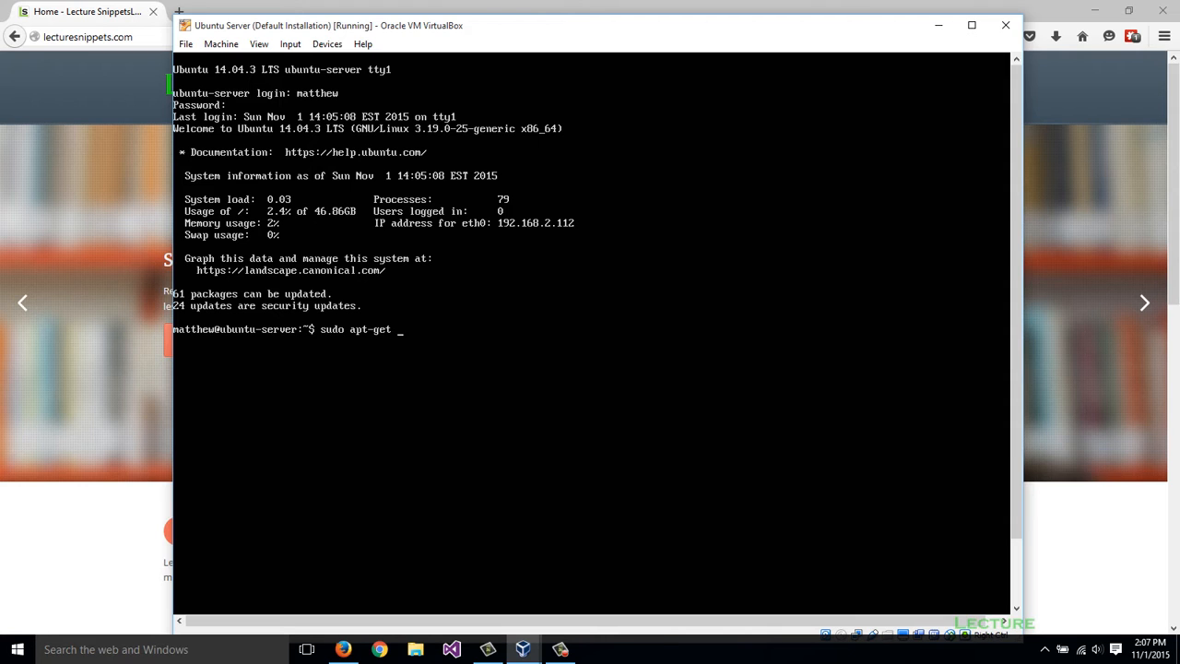
text(update)
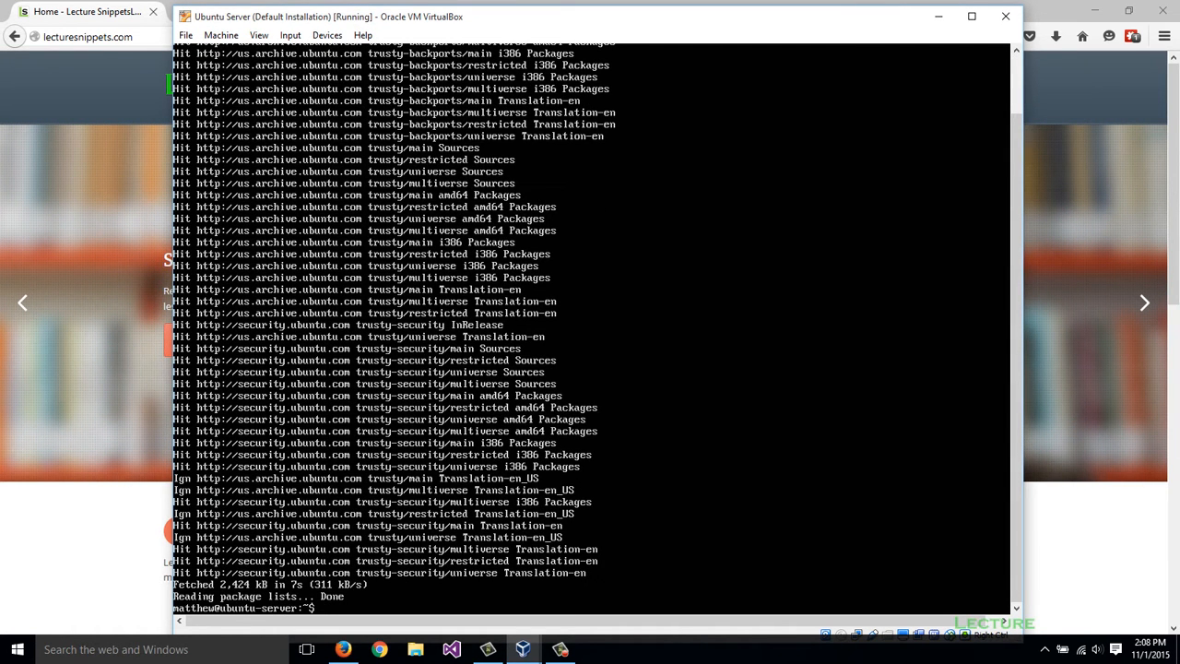
Step: Run sudo apt-get install lamp-server^ to start the LAMP bundle installation
text(sudo apt-get)
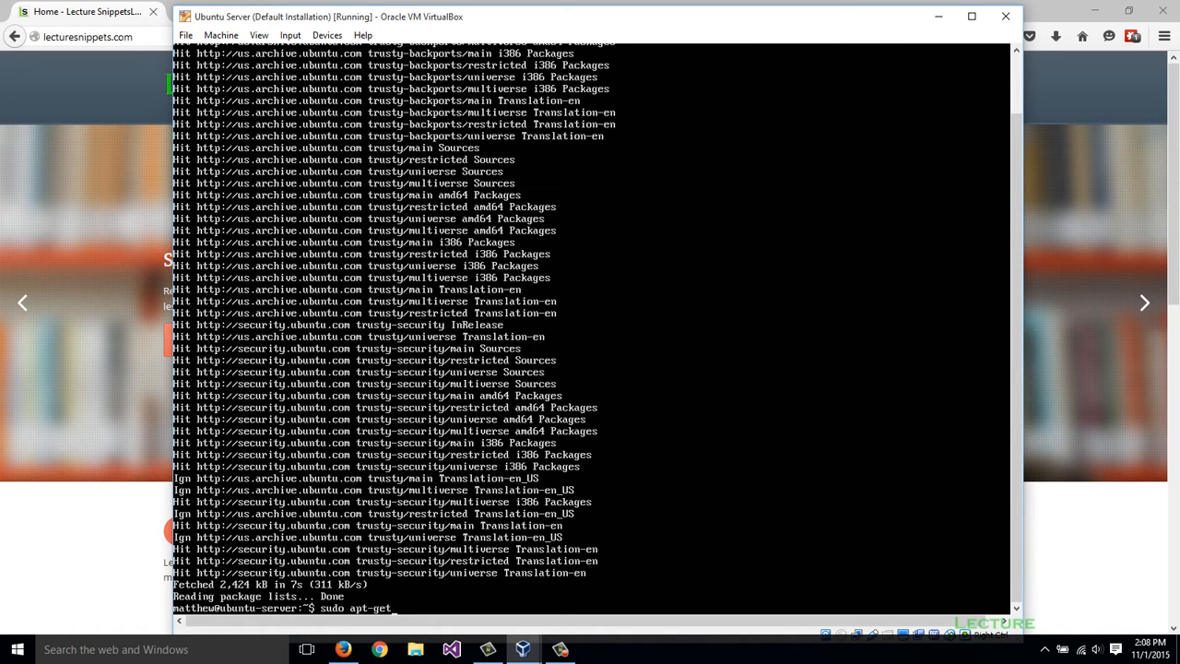
text(instal)
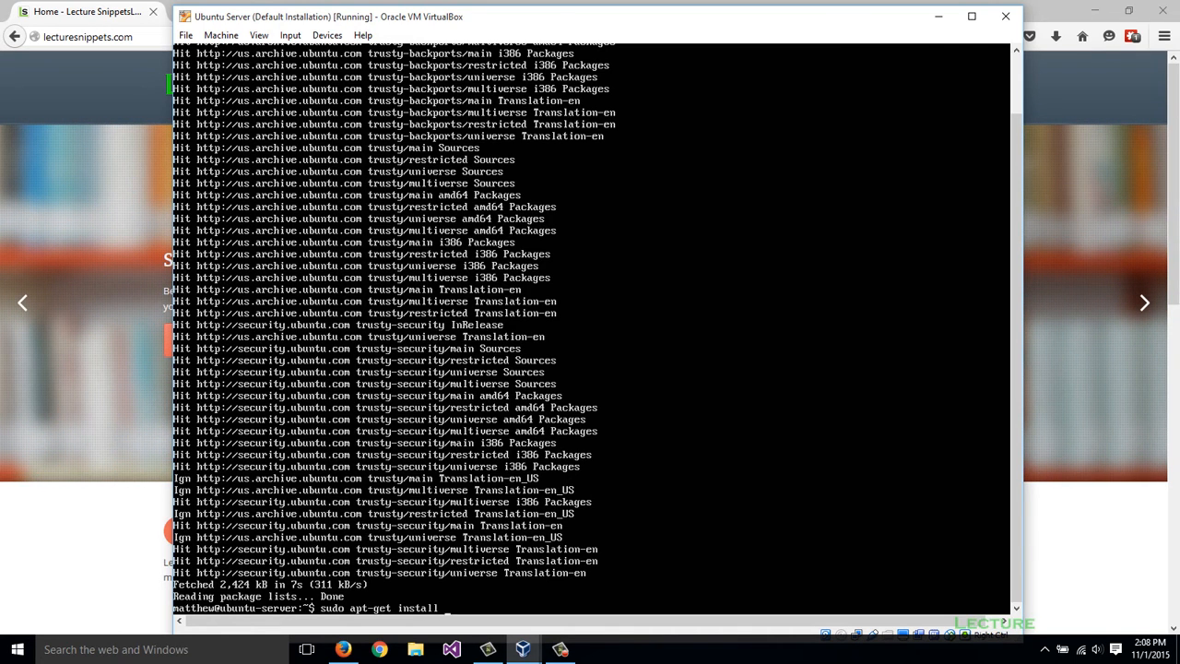
text(lamp-serv)
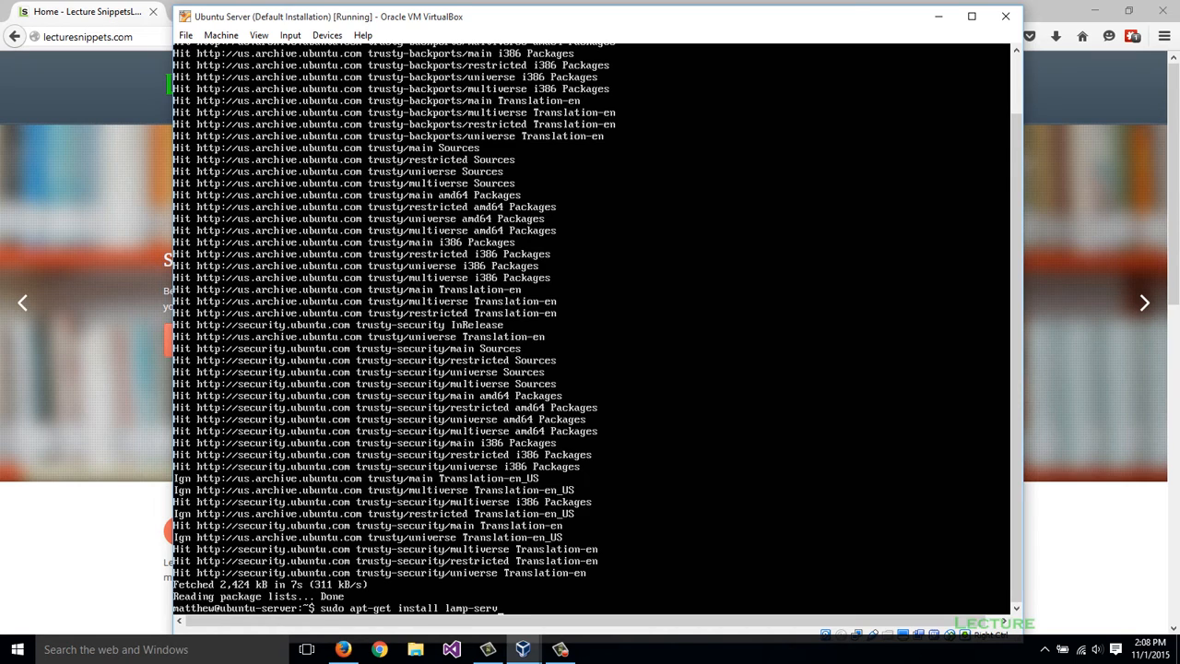
text(er)
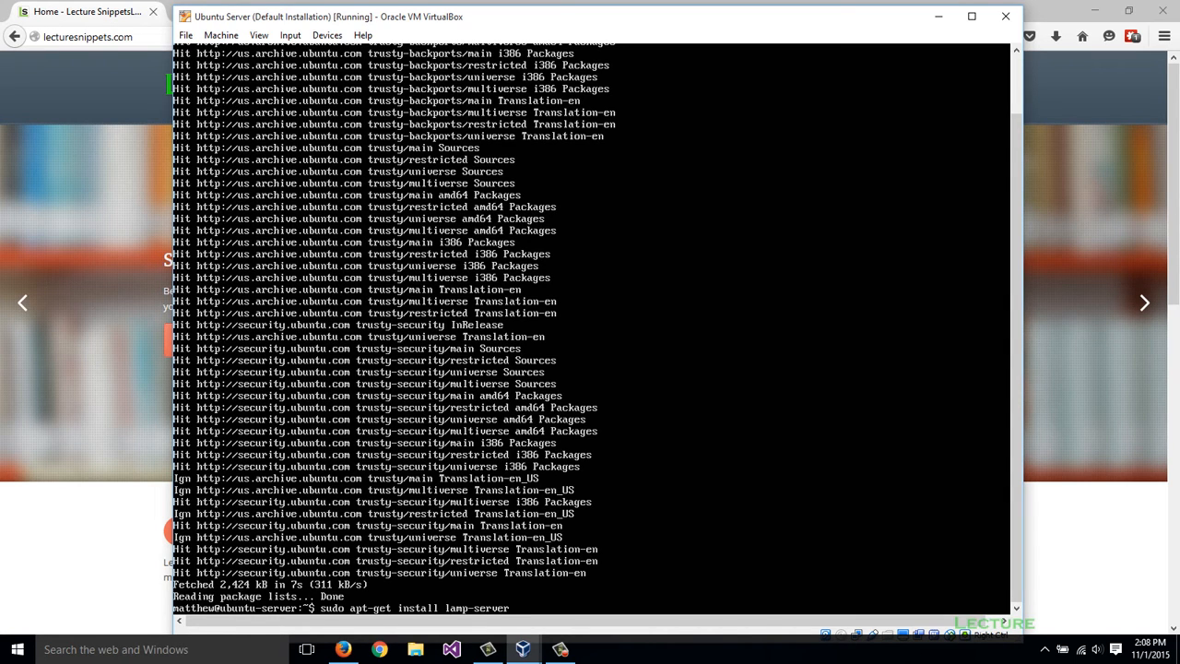
text(^)
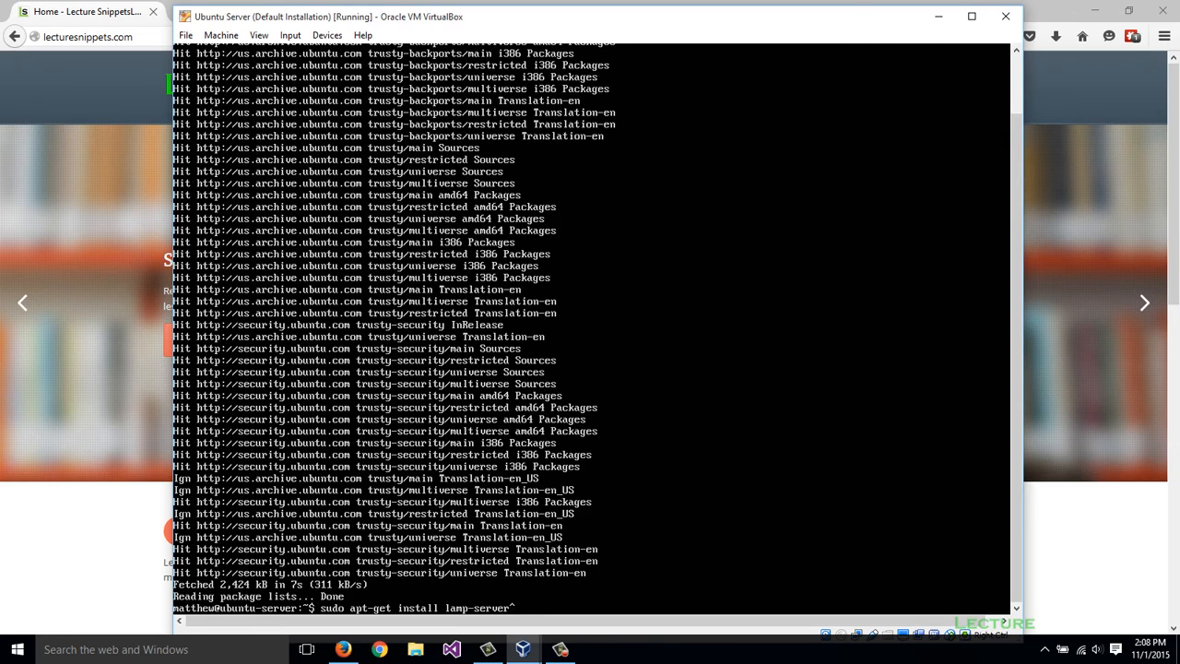
key(Return)
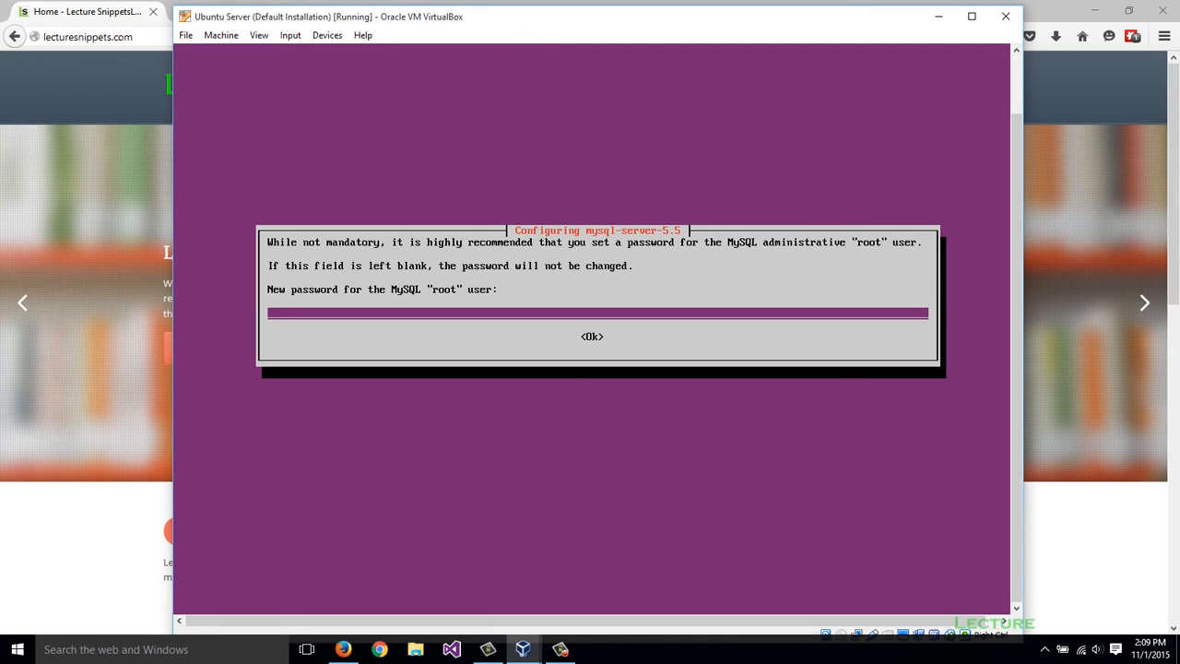
Step: Enter a MySQL root password and let the LAMP install finish at the shell
text(****)
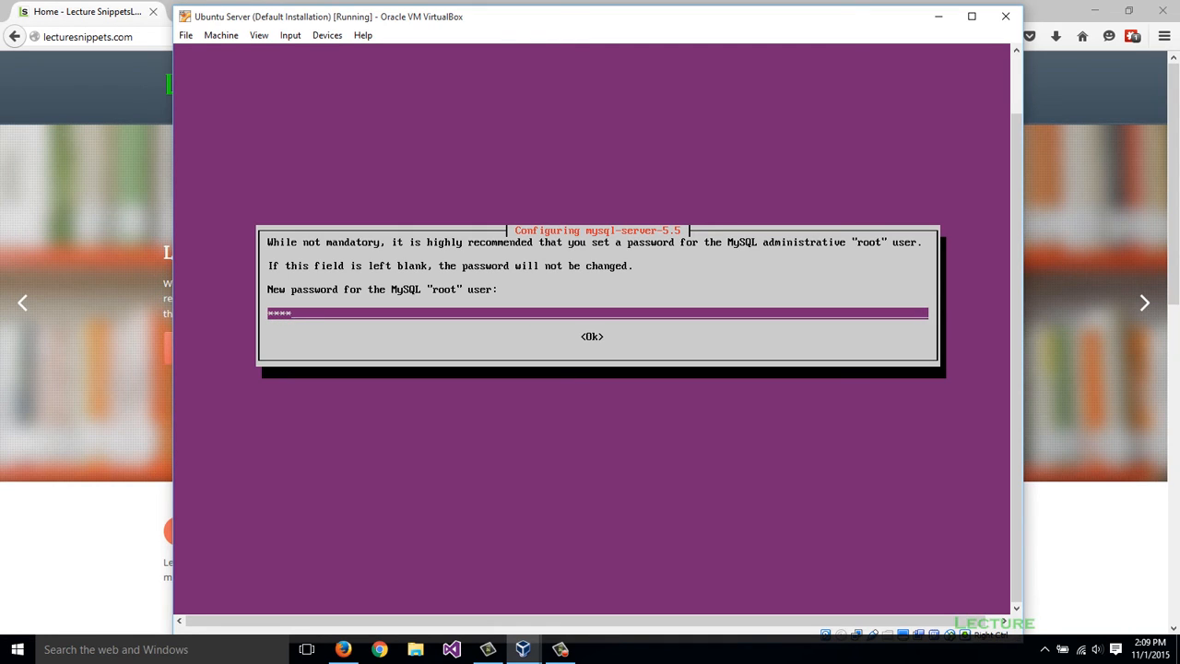
click(592, 335)
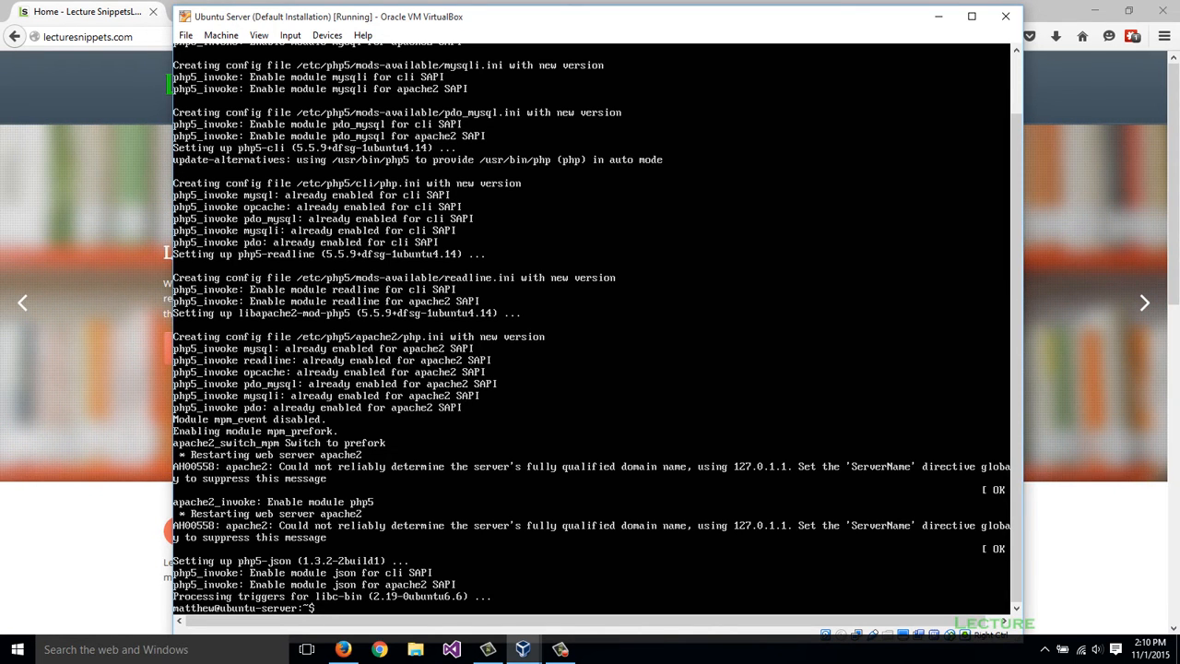
Step: Check listening ports with netstat and read the IP 192.168.2.112 from ifconfig
text(netstat -tulpn)
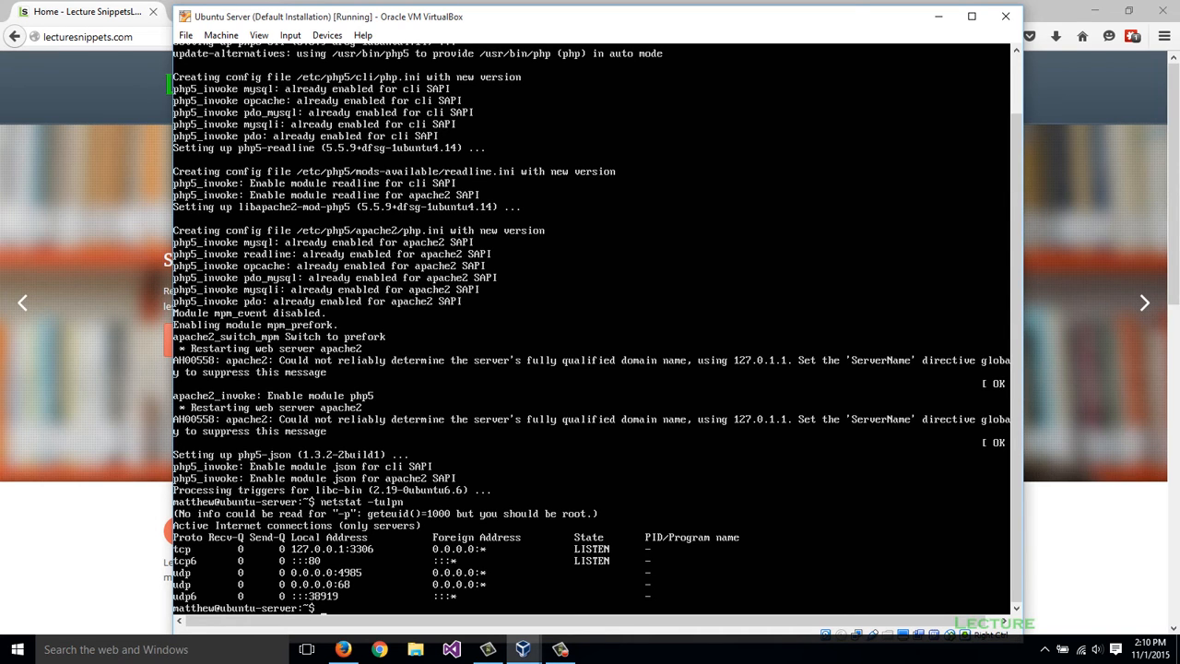
text(ifconfig)
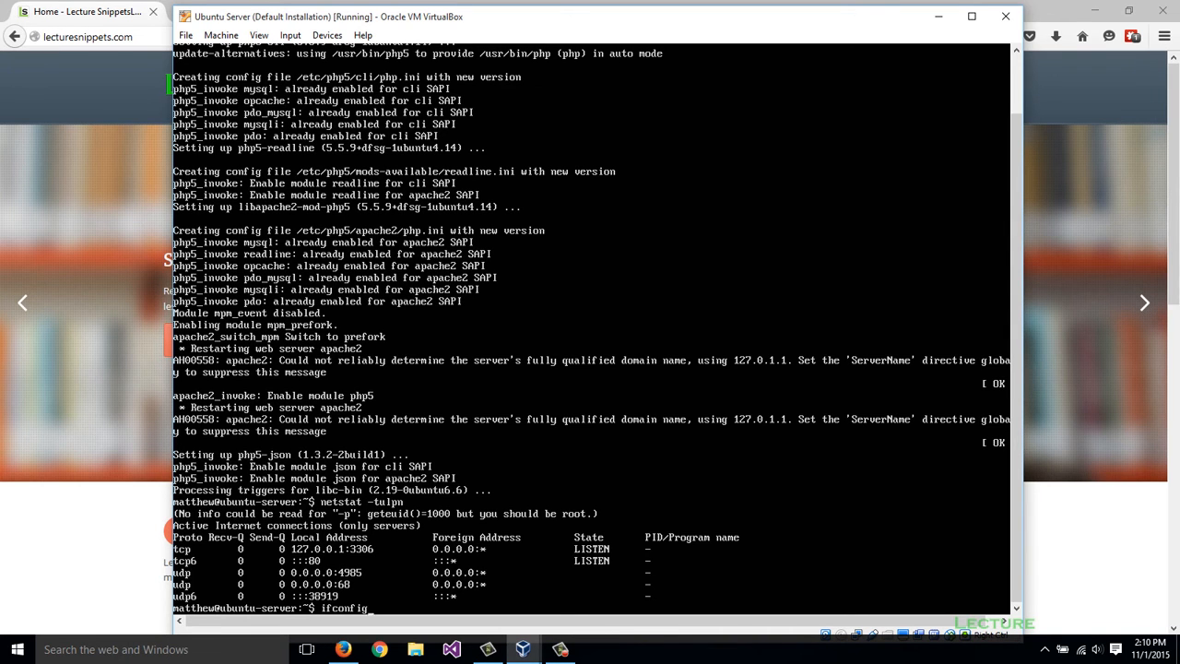
key(Return)
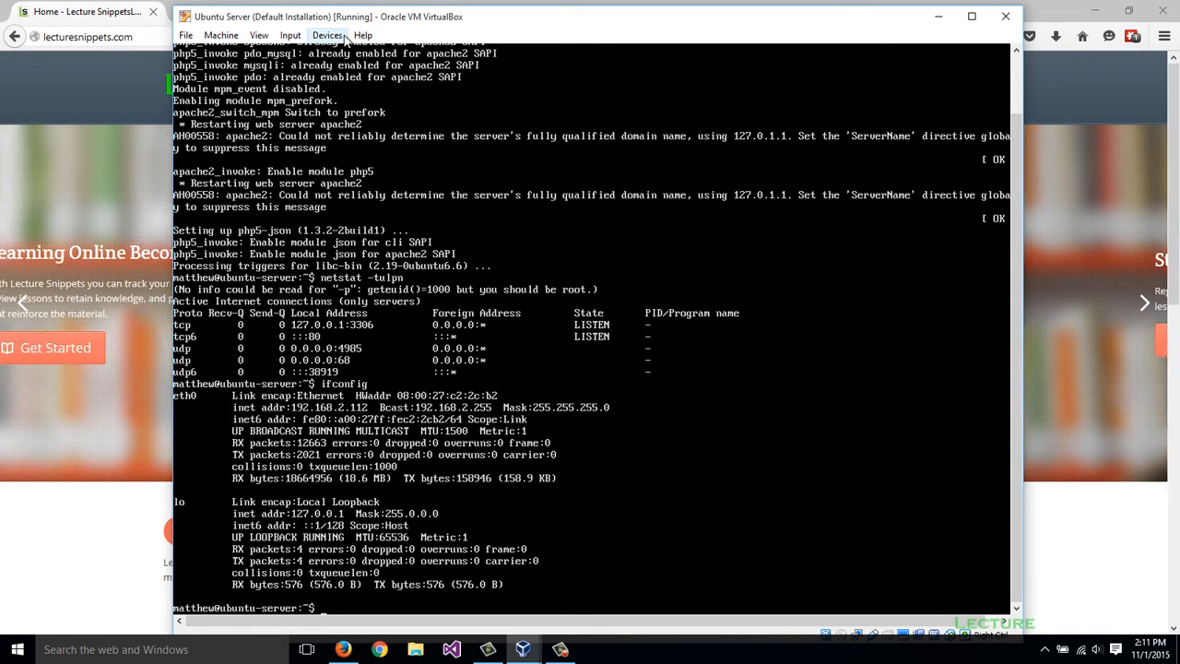
Step: Review the VM's Devices network options, then bring the Firefox window forward
click(328, 35)
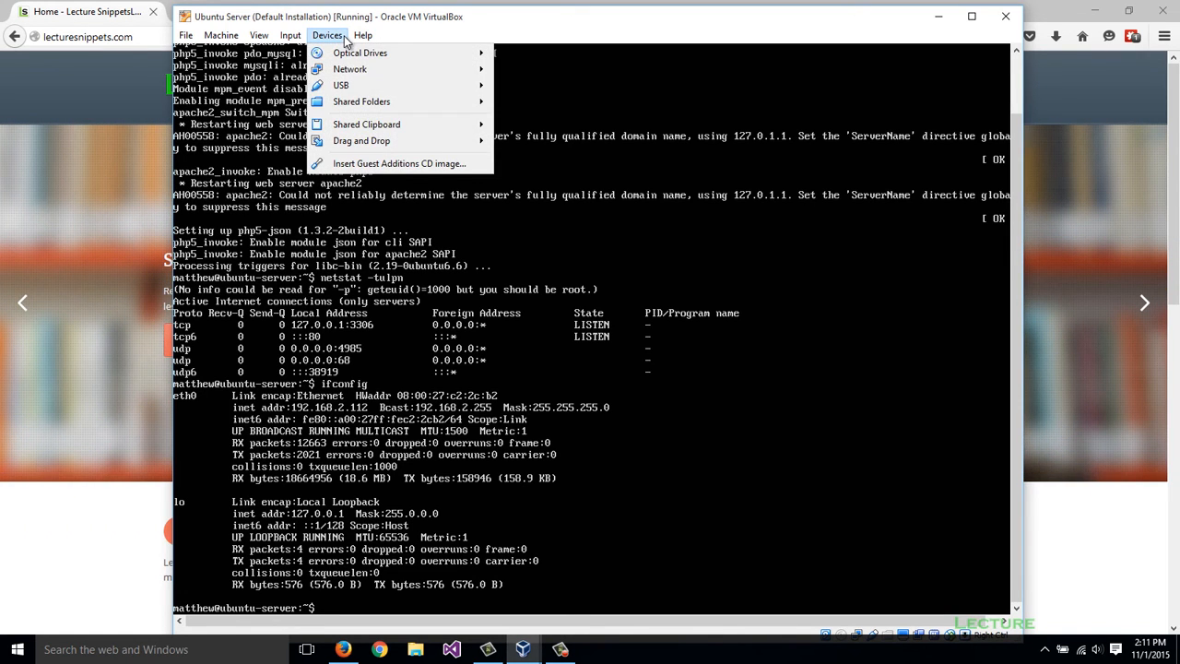
mouse_move(350, 70)
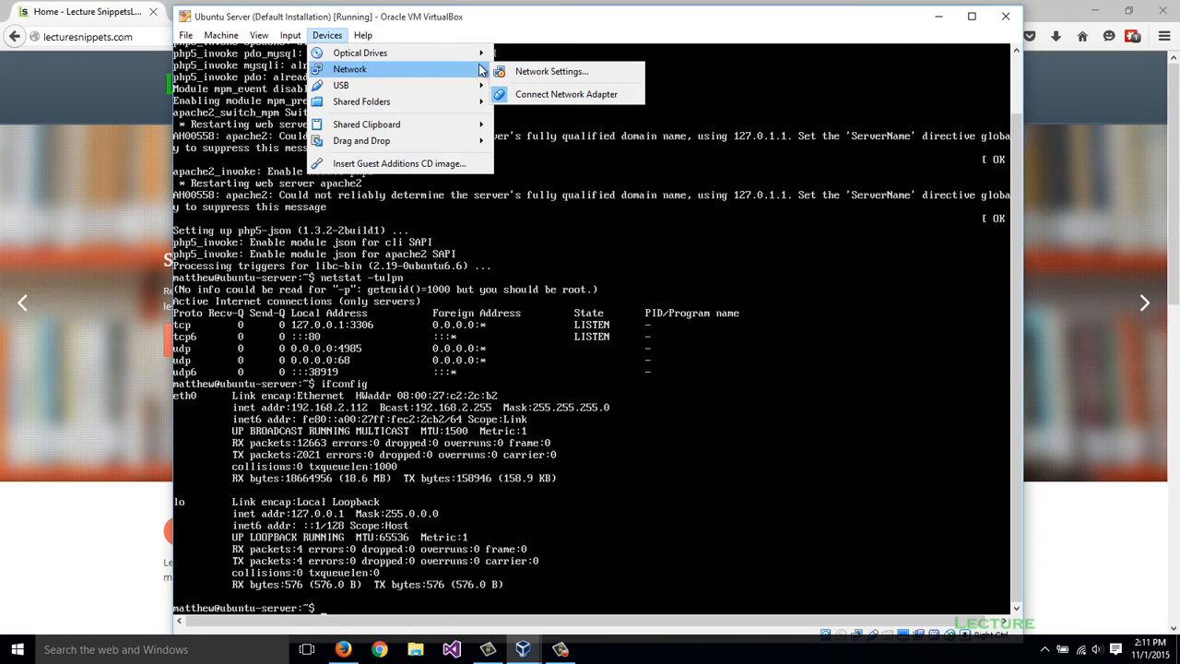
click(549, 70)
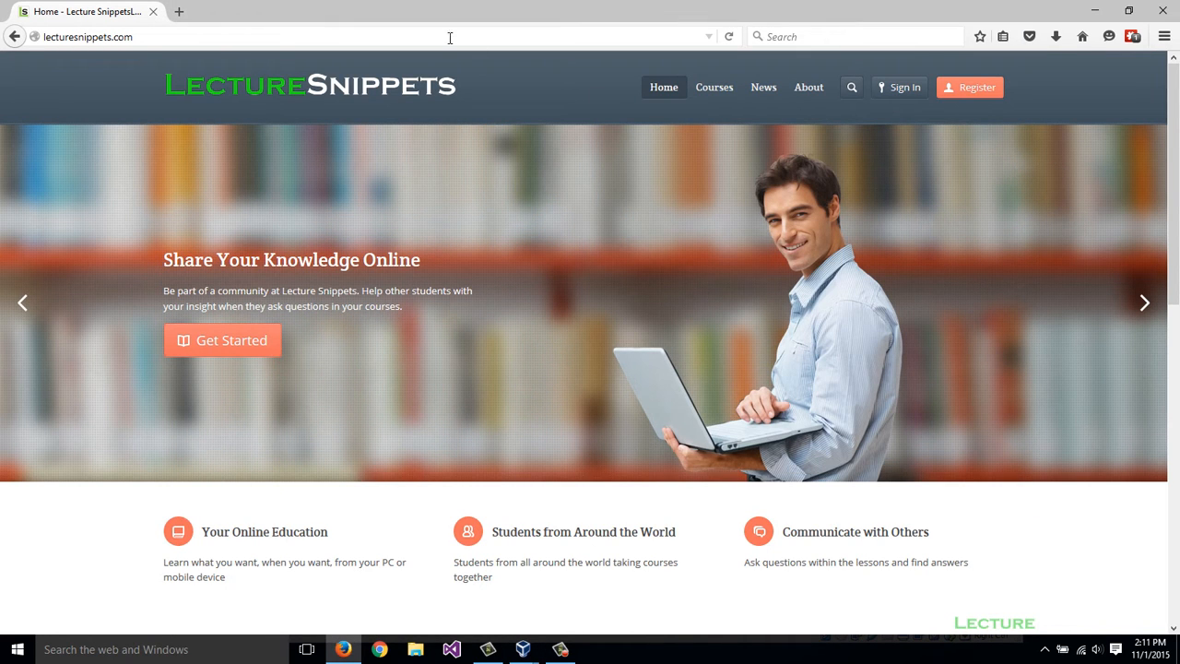
Step: Browse to 192.168.2.112 to load the Apache2 Ubuntu Default Page, then return to the VM
click(88, 37)
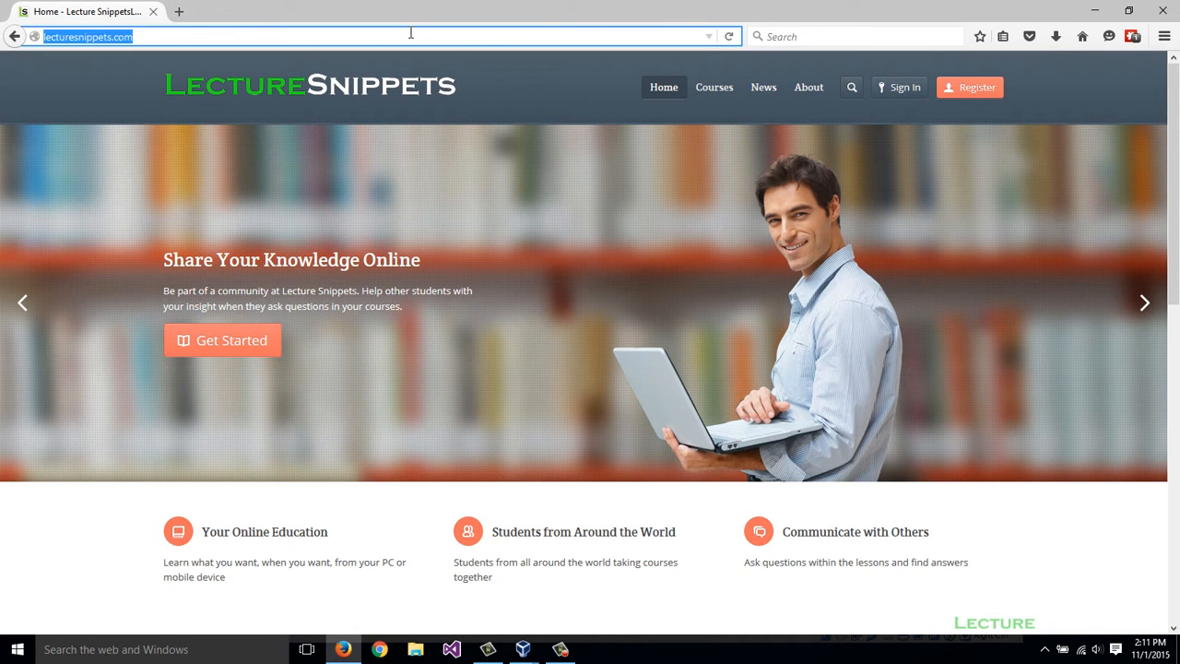
text(192.168.2.)
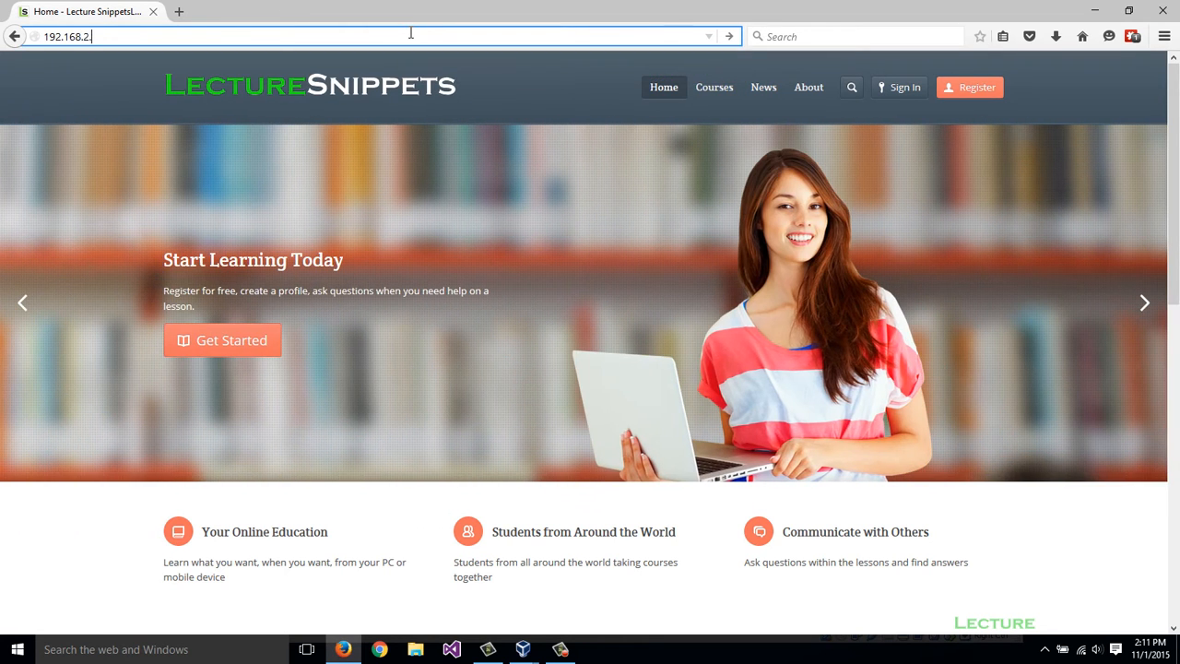
text(112)
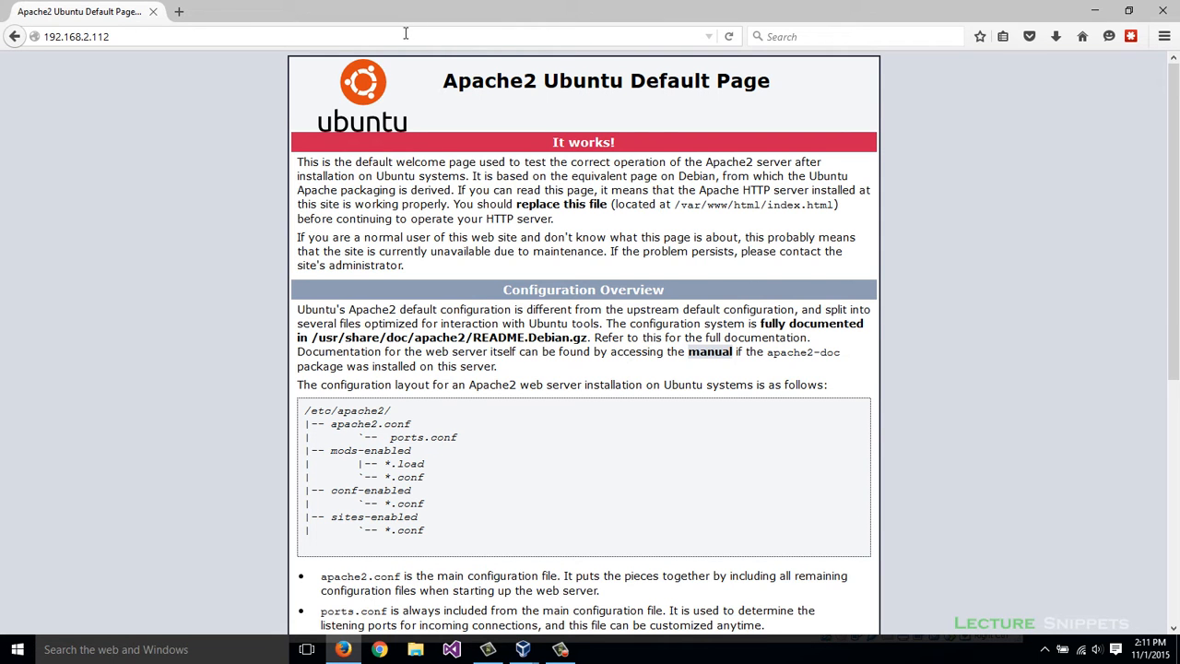
scroll(down, 3)
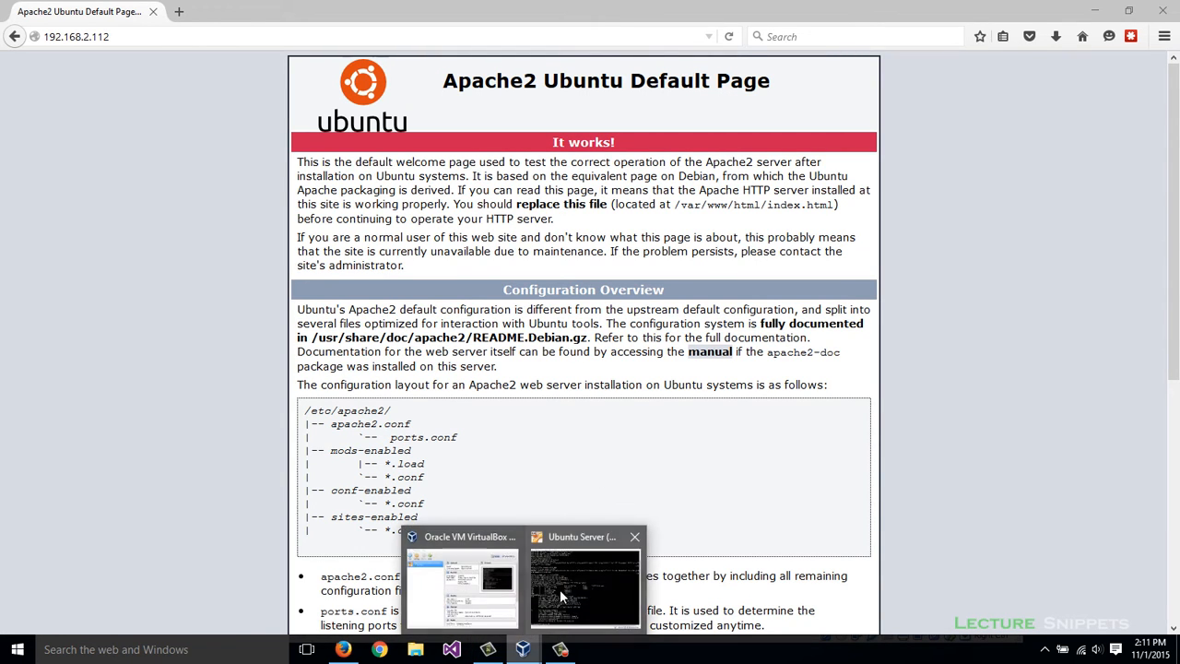
click(584, 586)
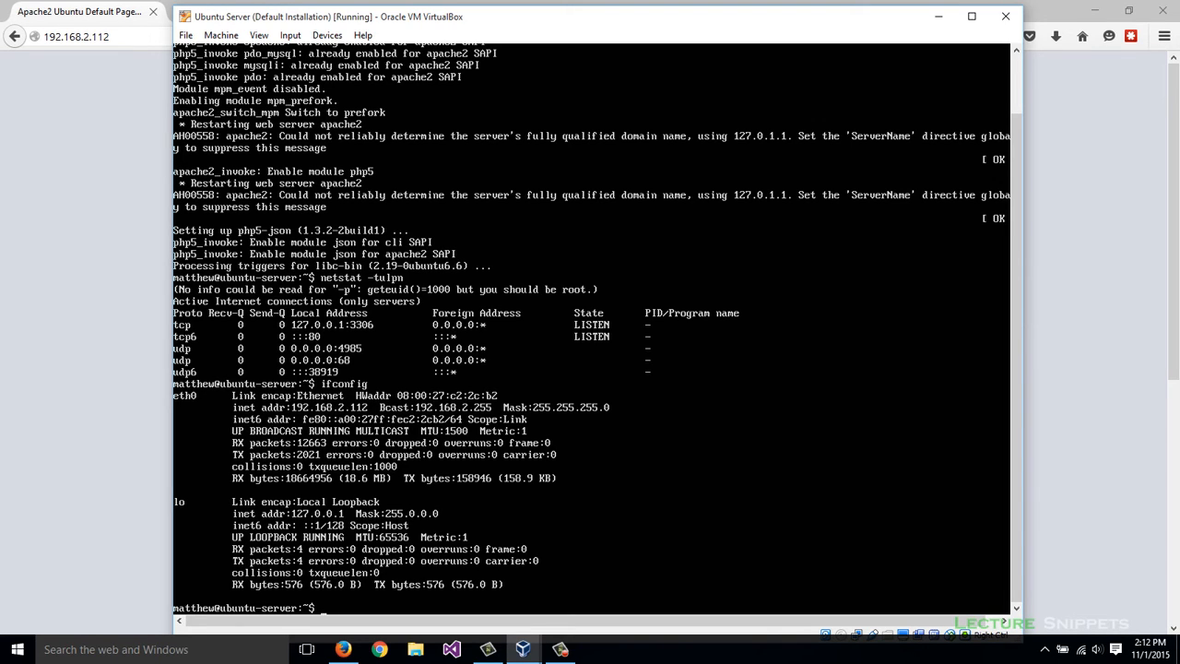
Step: Change into /var/www/html and list its contents, showing index.html
text(cd)
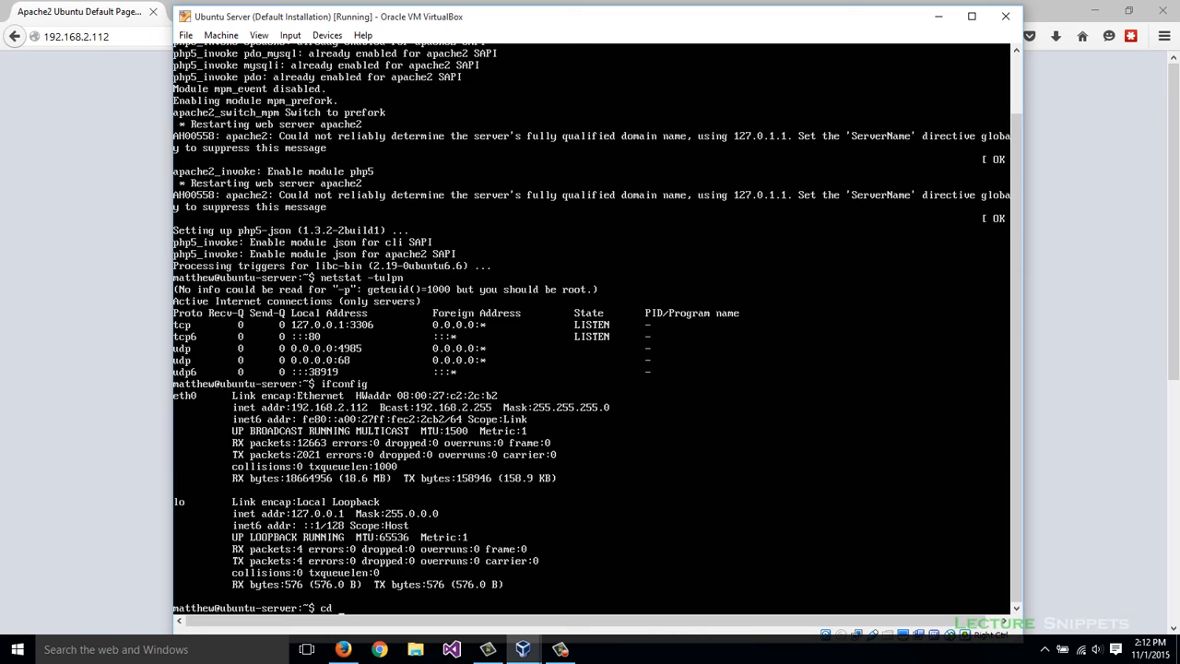
text(/var/)
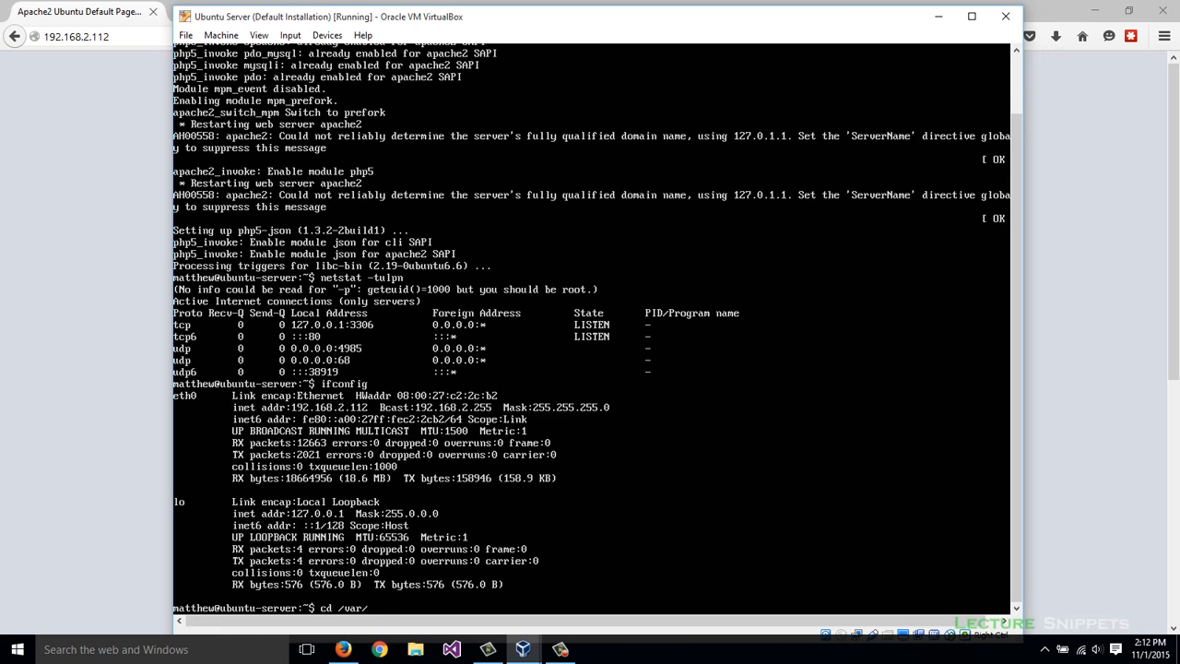
text(ww)
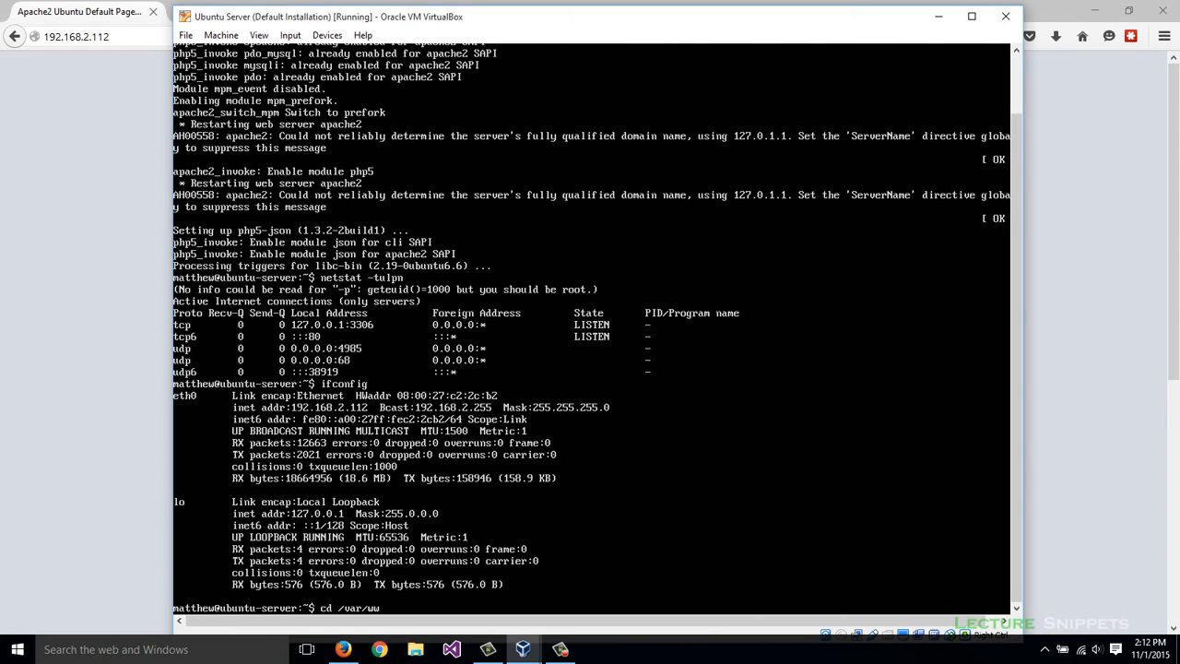
text(/htm)
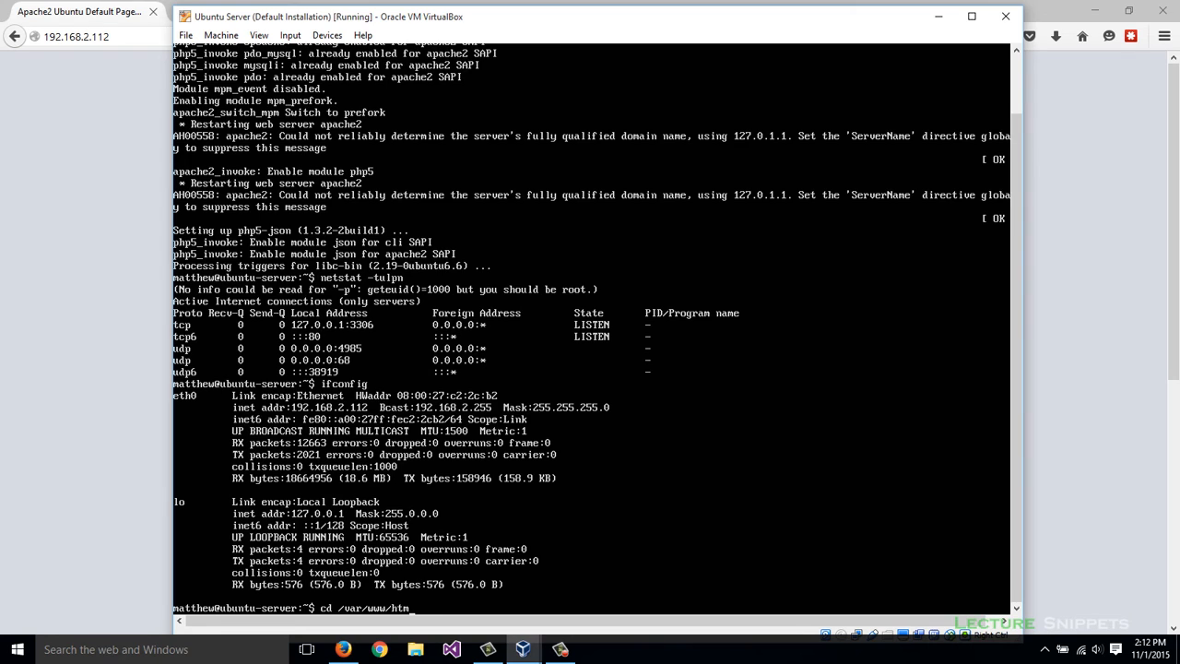
key(enter)
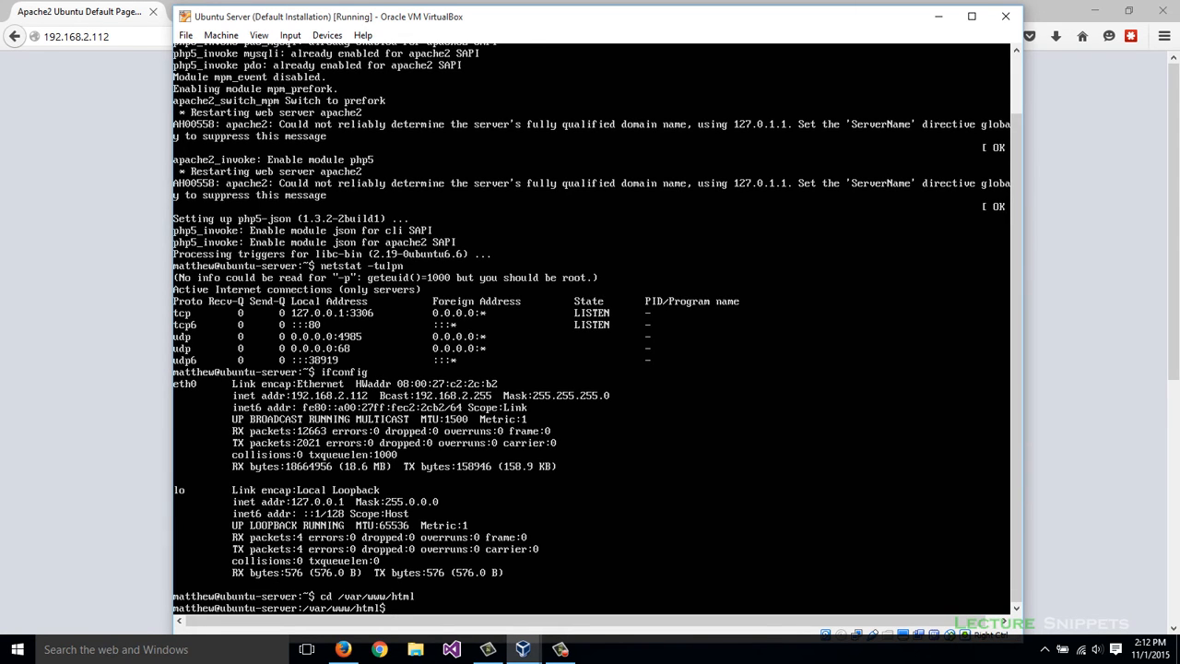
text(ls)
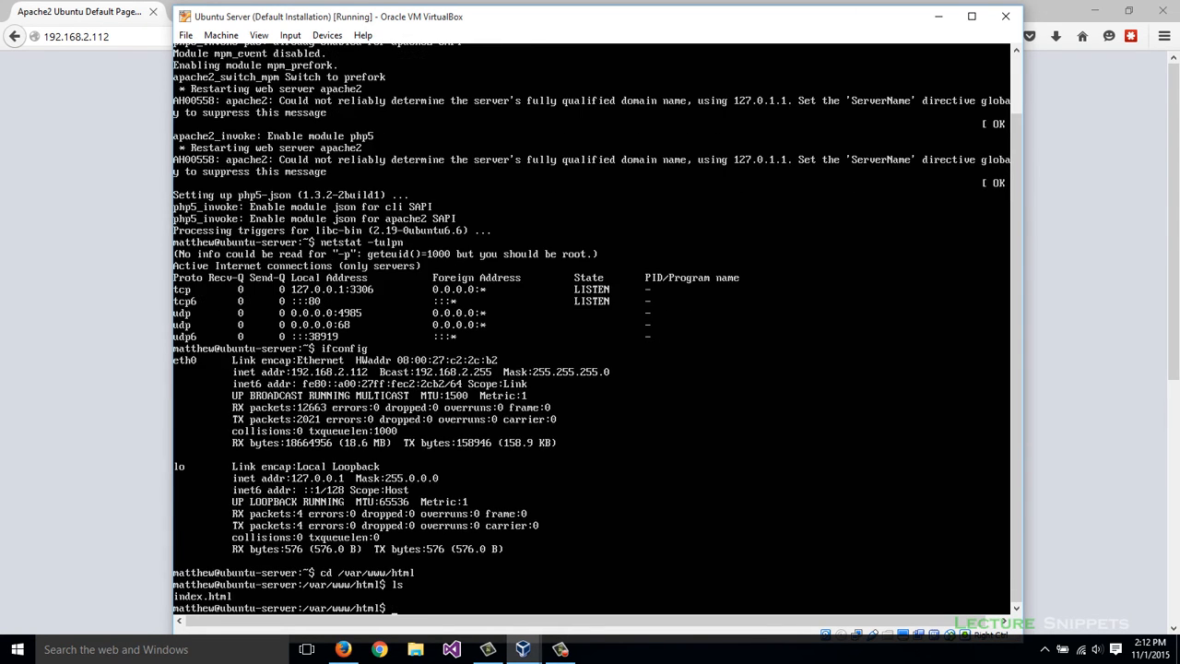